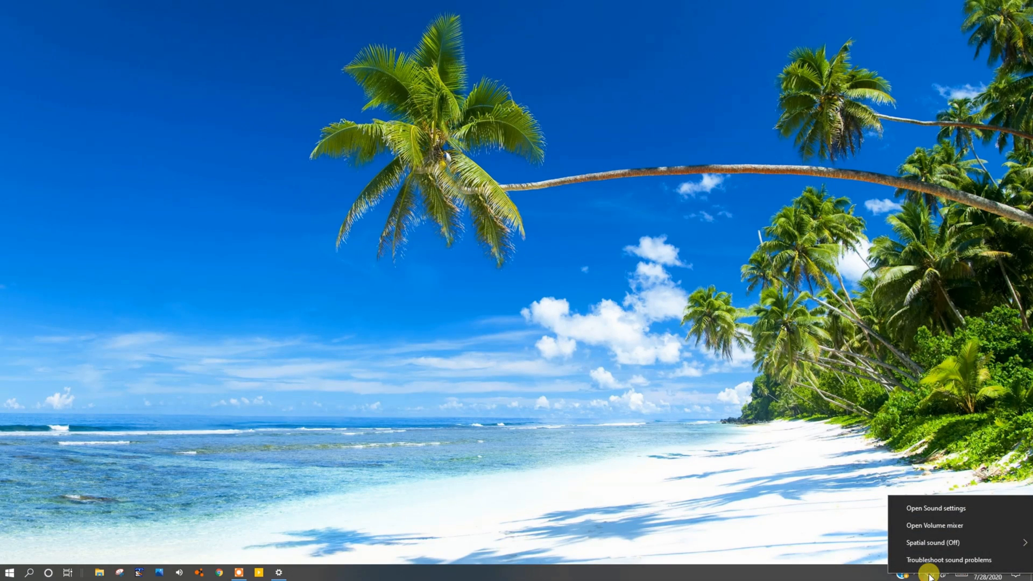
Step: Open Sound settings from the speaker tray icon and scroll down to Related Settings
left_click(934, 507)
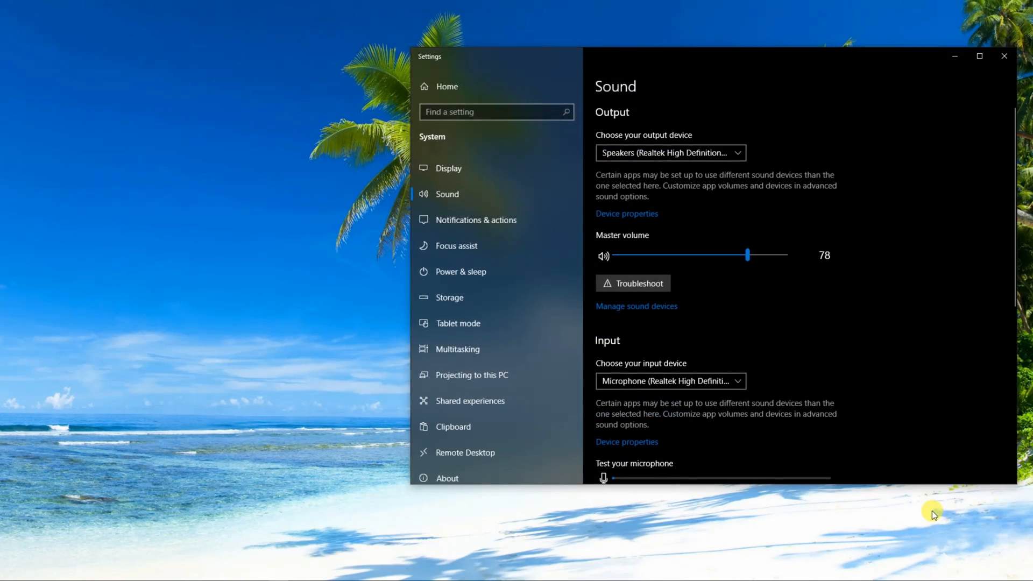
mouse_move(934, 299)
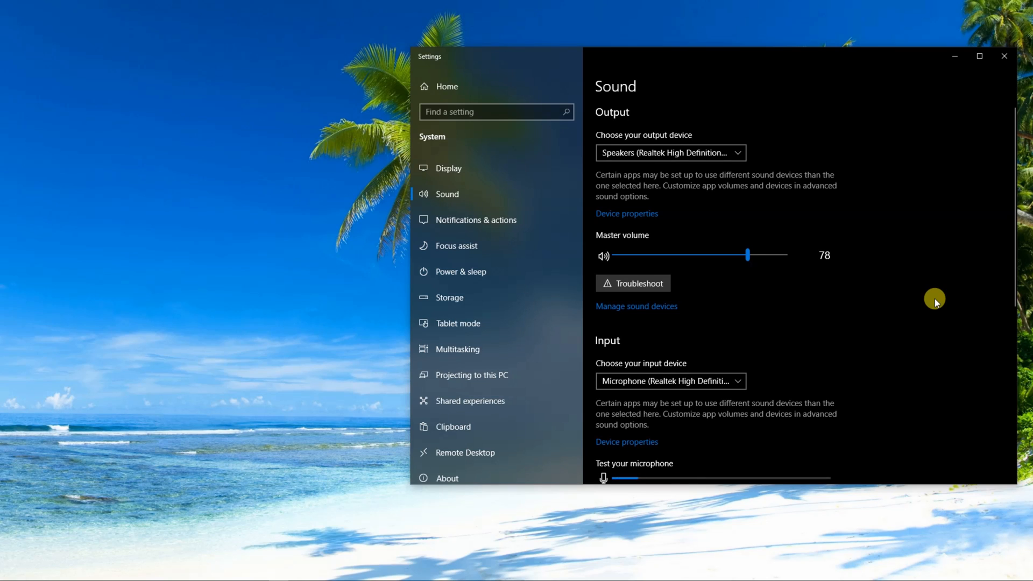
scroll("down", 3)
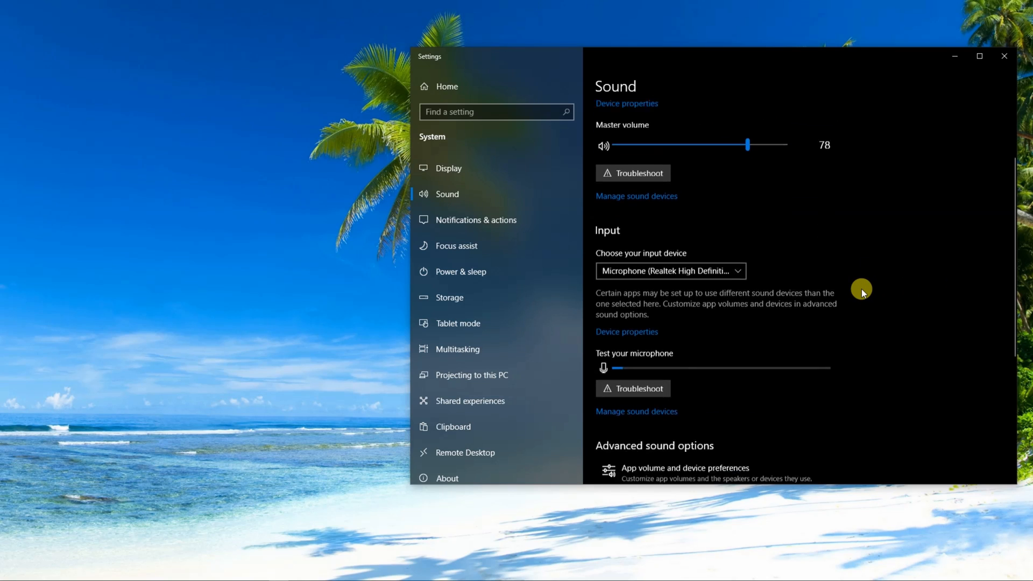
scroll("down", 3)
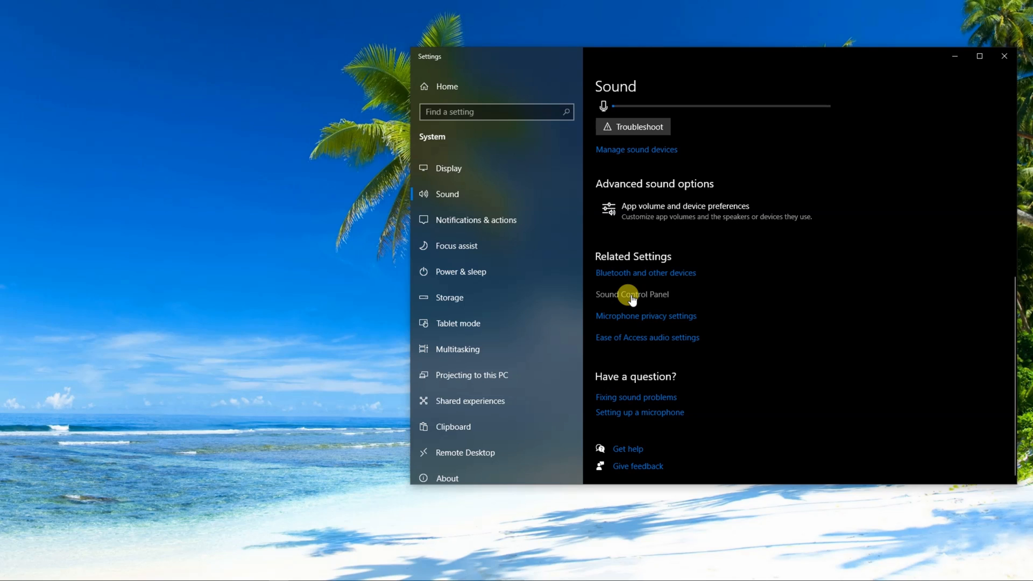
Step: Open the Sound Control Panel's Recording devices and select Stereo Mix
left_click(630, 294)
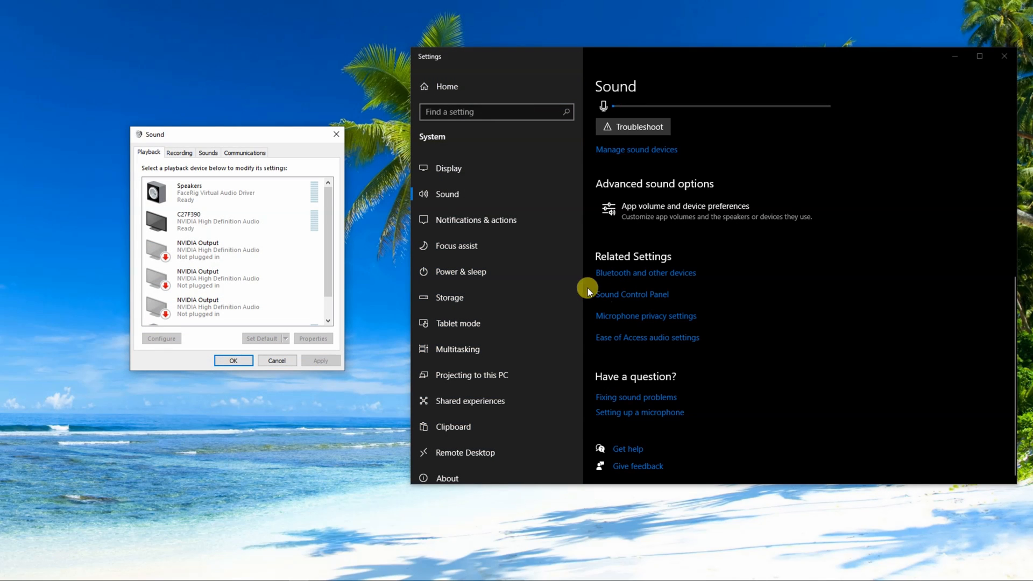
mouse_move(138, 212)
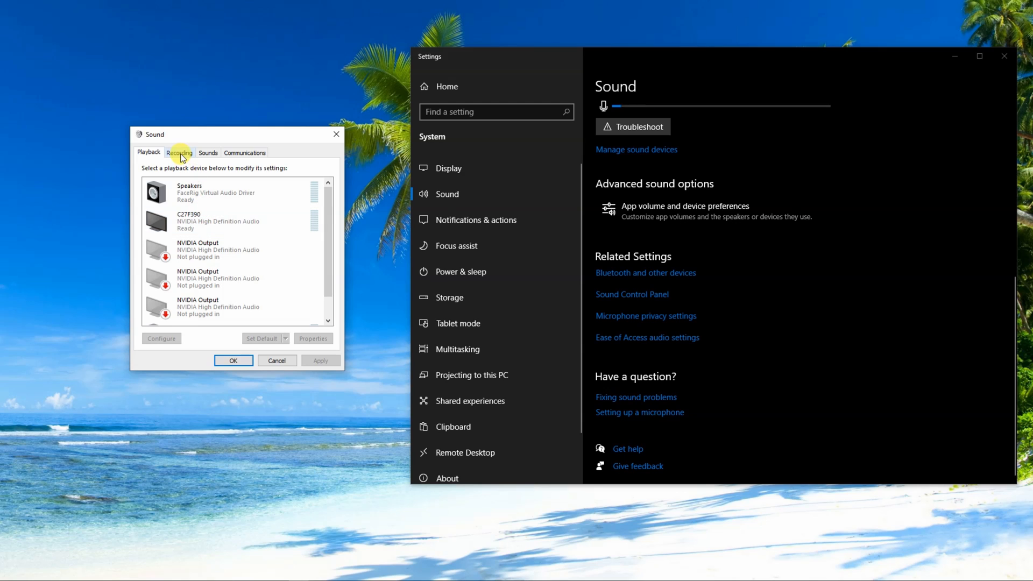
left_click(179, 152)
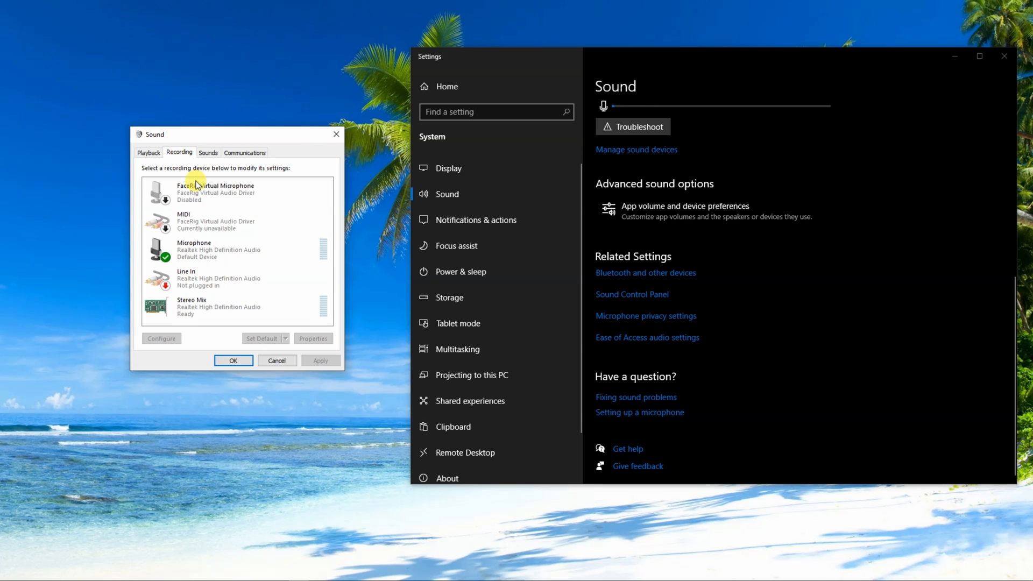
left_click(204, 305)
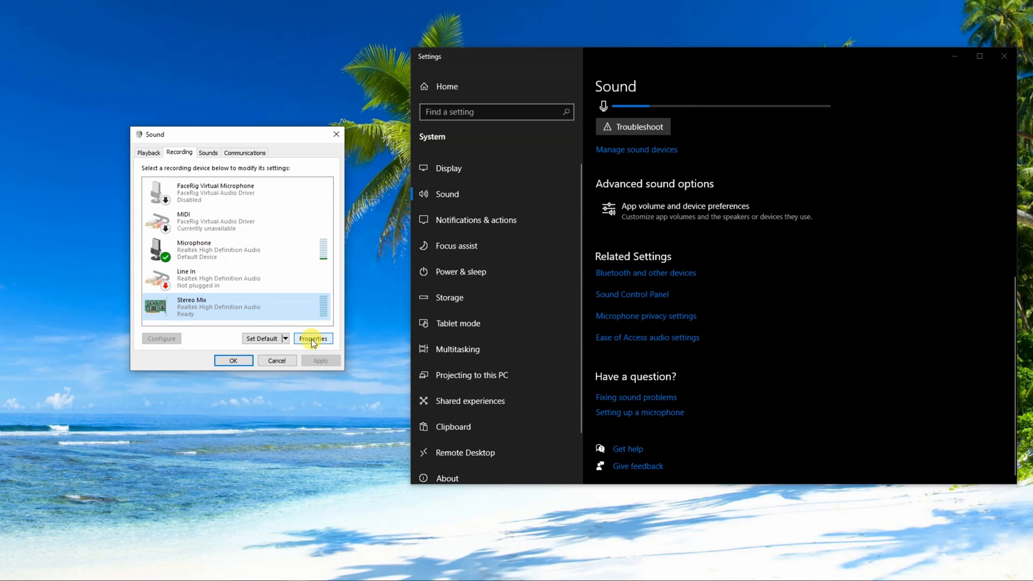
Step: In Stereo Mix properties, enable 'Listen to this device' on the Listen tab and apply
left_click(312, 338)
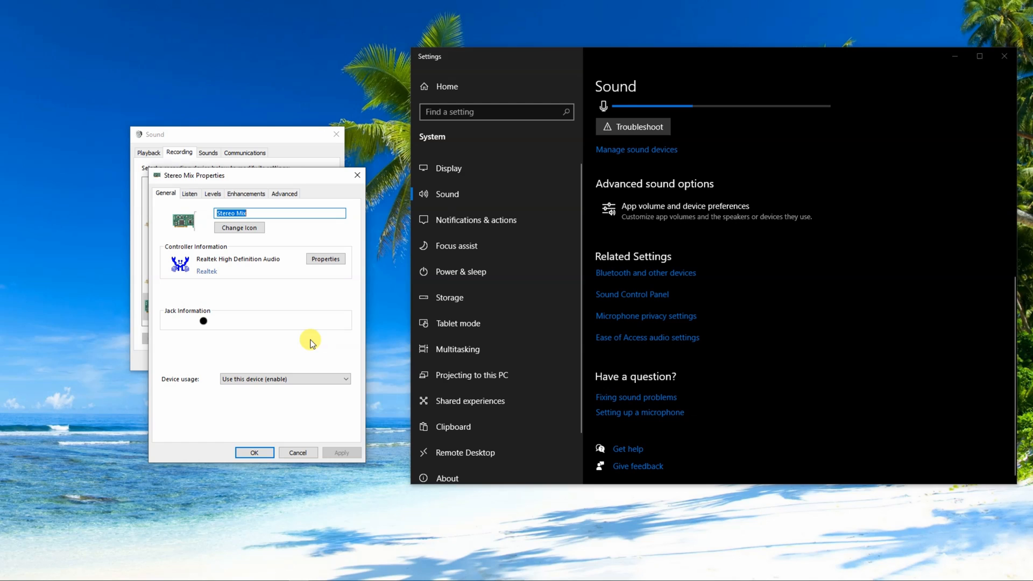
mouse_move(277, 305)
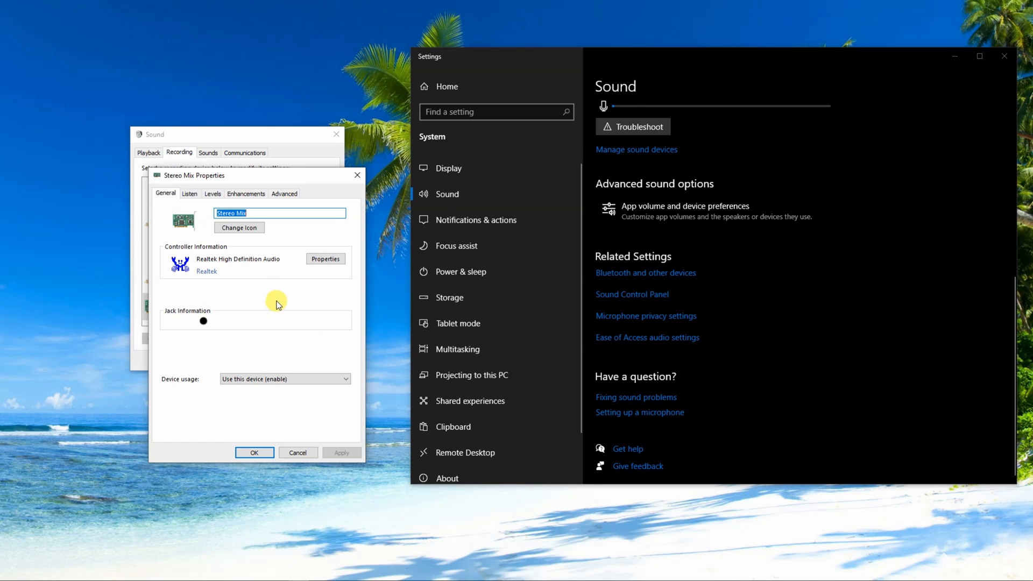
mouse_move(190, 193)
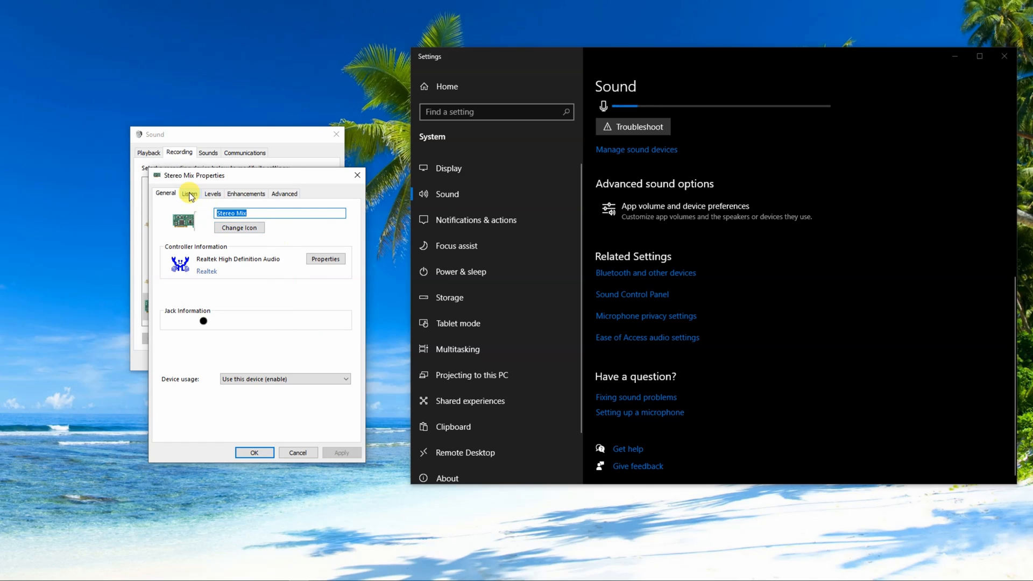
left_click(190, 193)
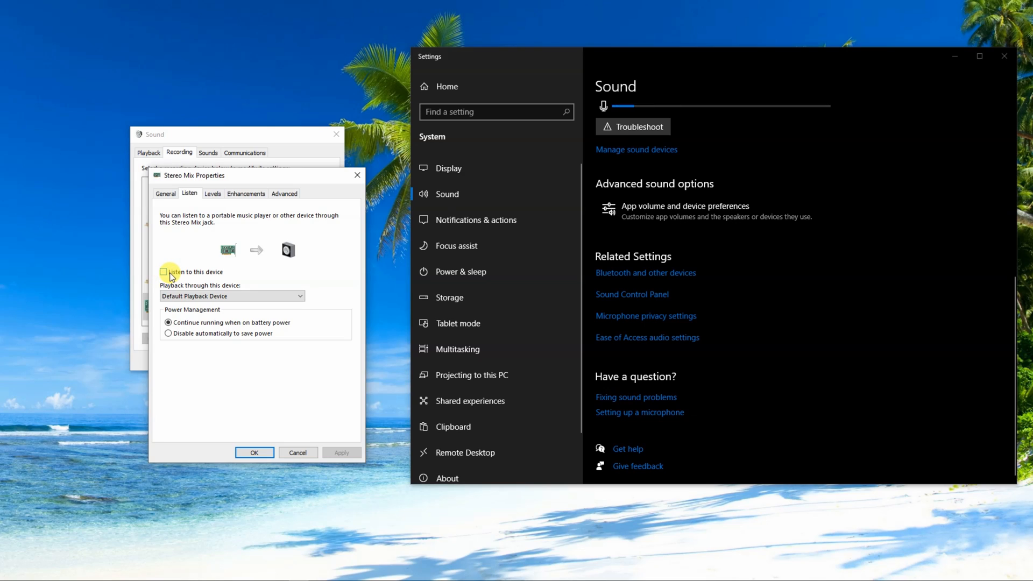
left_click(165, 272)
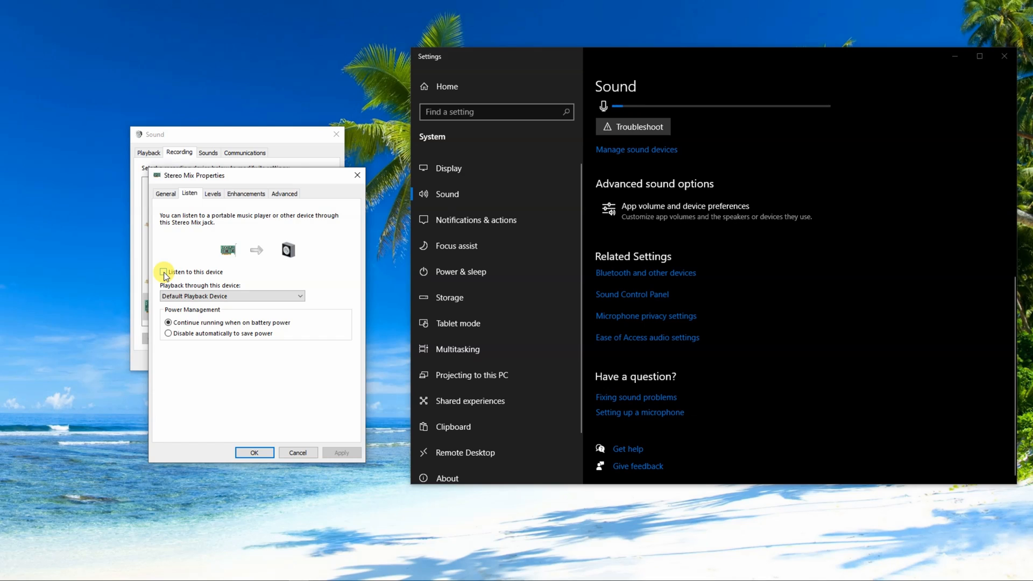
left_click(164, 272)
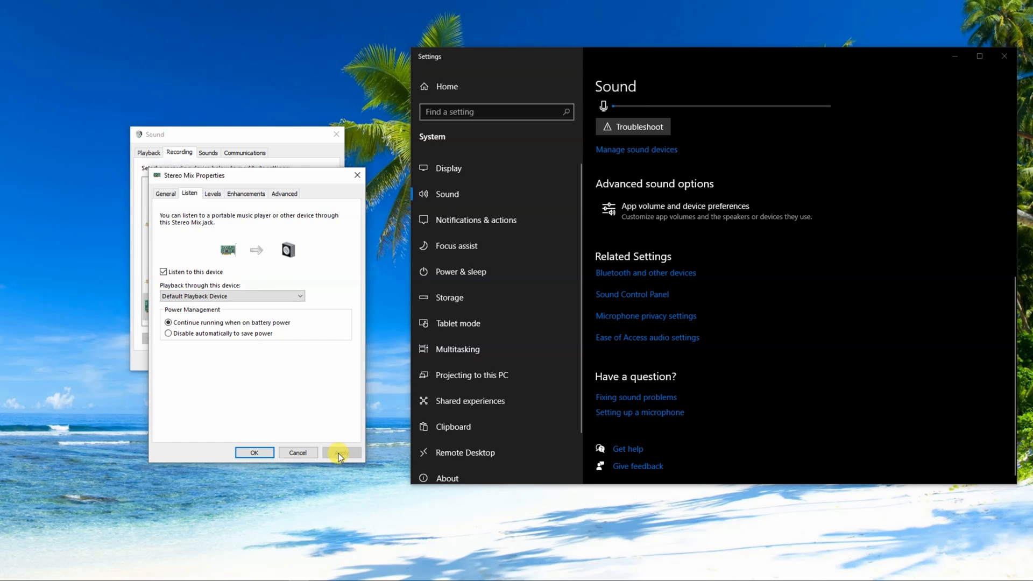
left_click(253, 452)
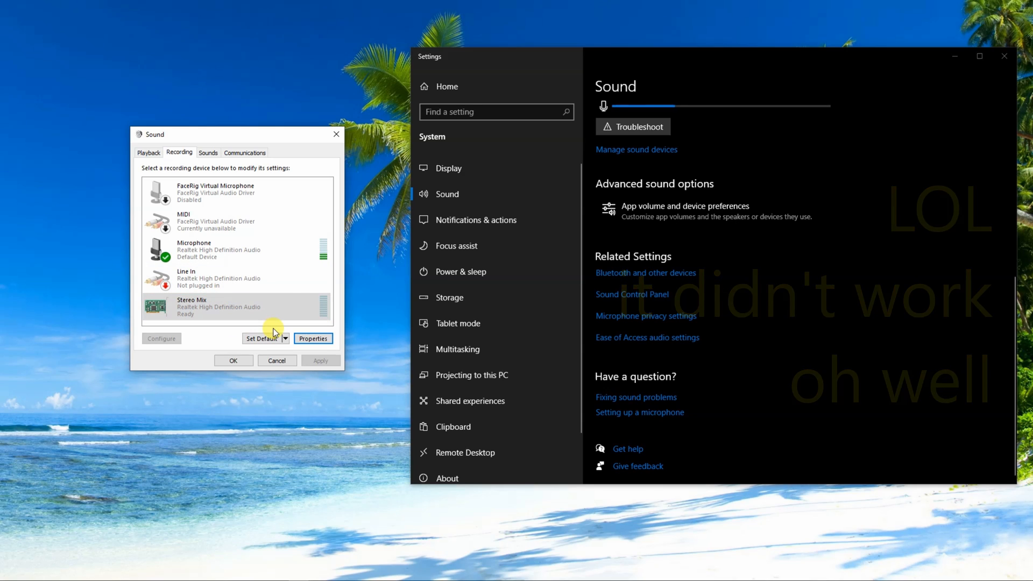
Step: Reopen Stereo Mix properties and uncheck 'Listen to this device' on the Listen tab
left_click(313, 338)
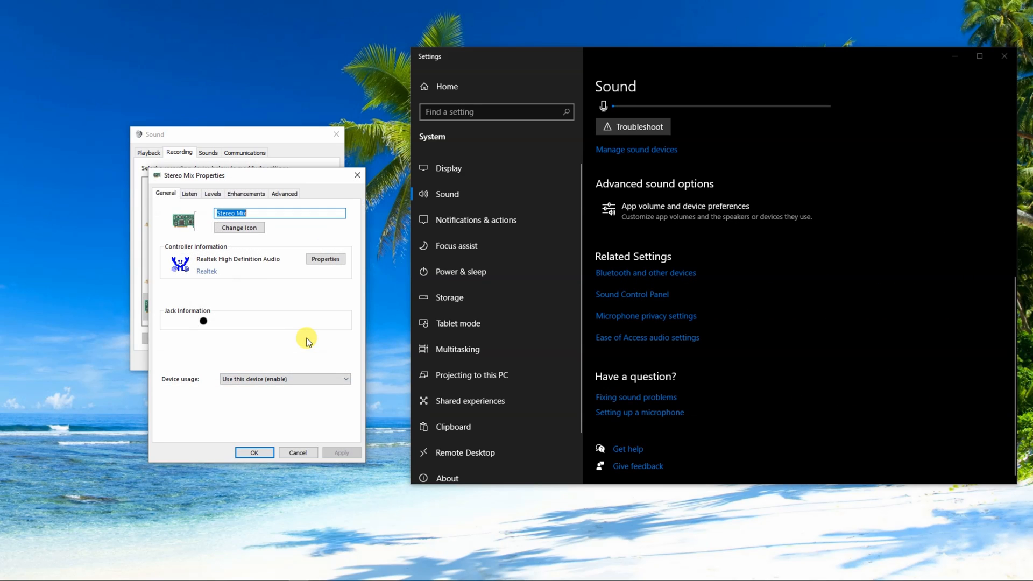
left_click(189, 193)
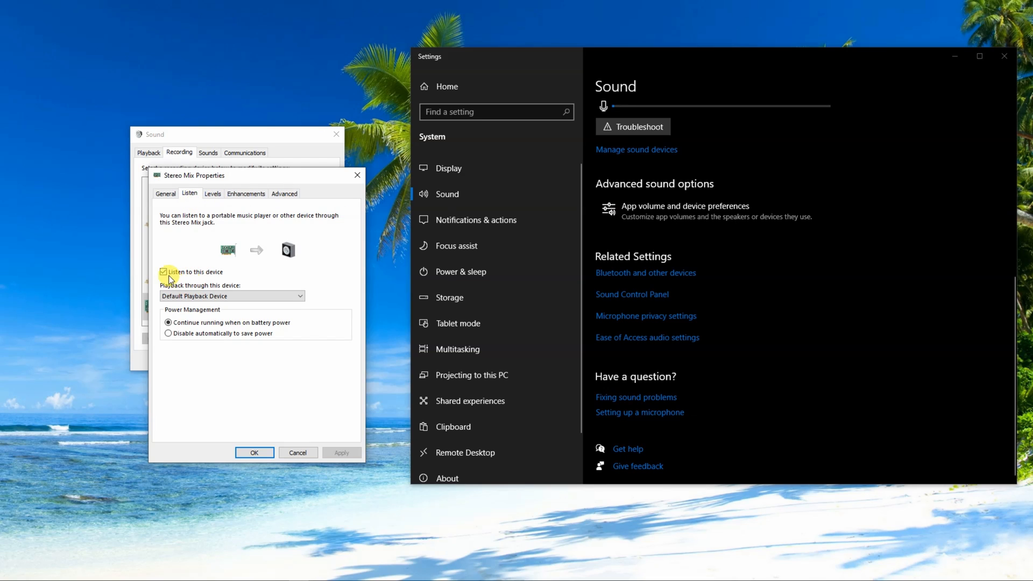
left_click(163, 271)
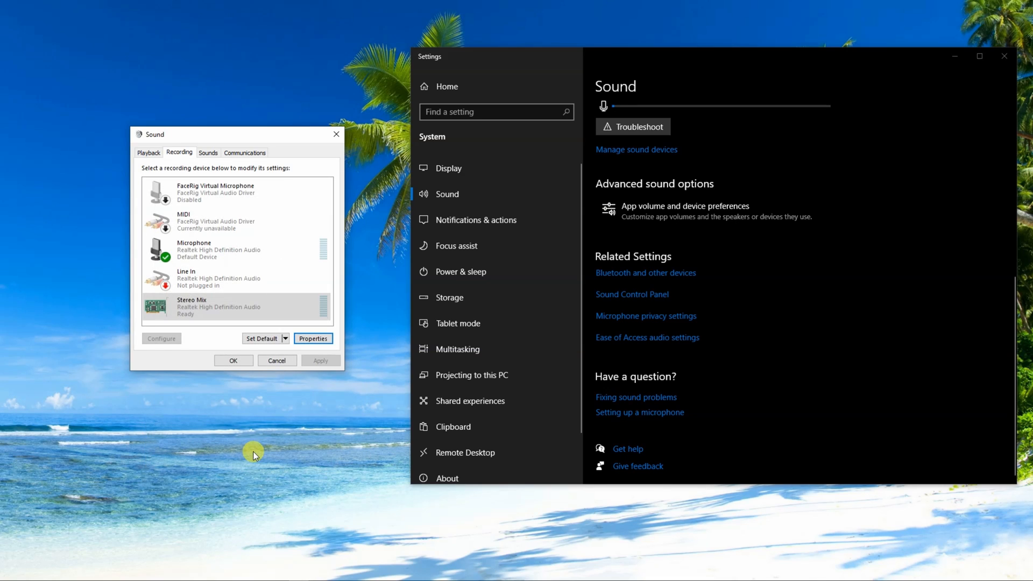
mouse_move(305, 423)
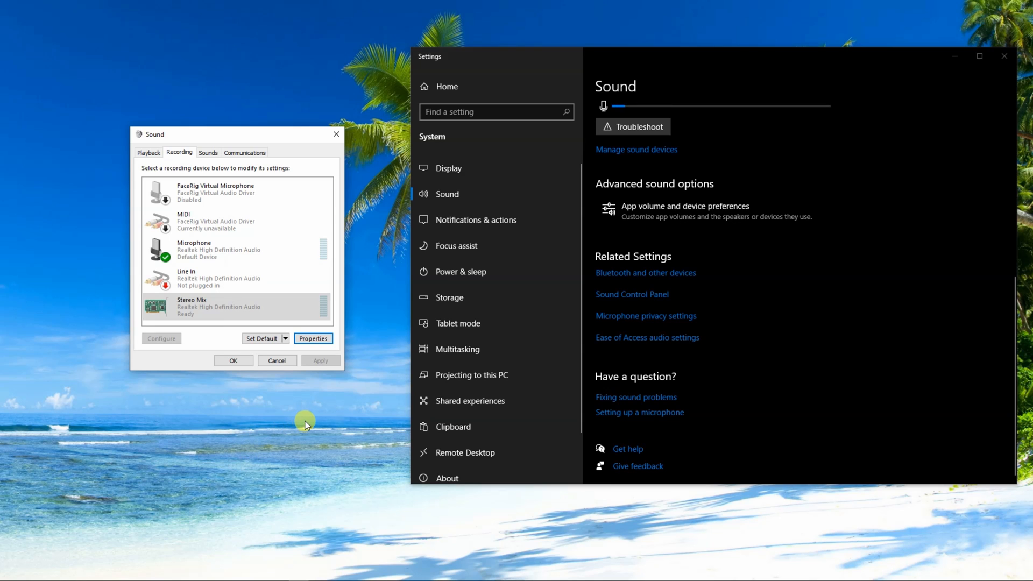
mouse_move(313, 338)
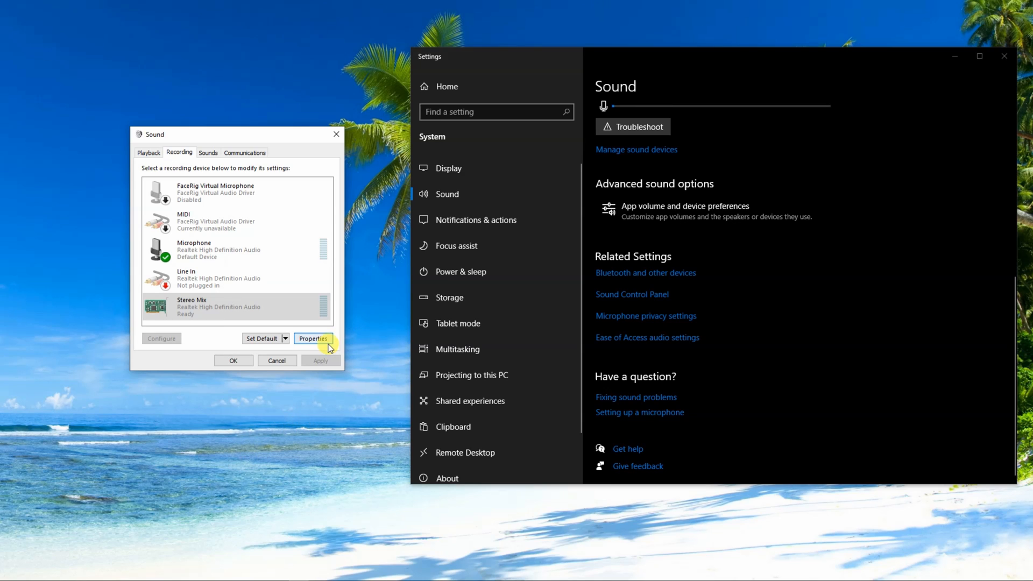
Step: Verify Stereo Mix listening is off, cancel properties, OK the Sound dialog, close Settings
left_click(313, 338)
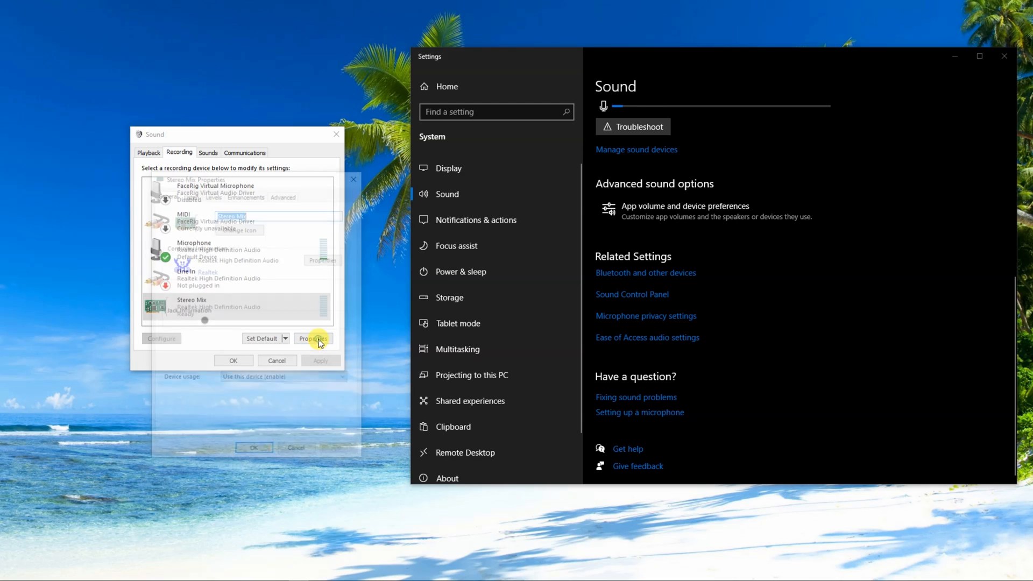
left_click(314, 338)
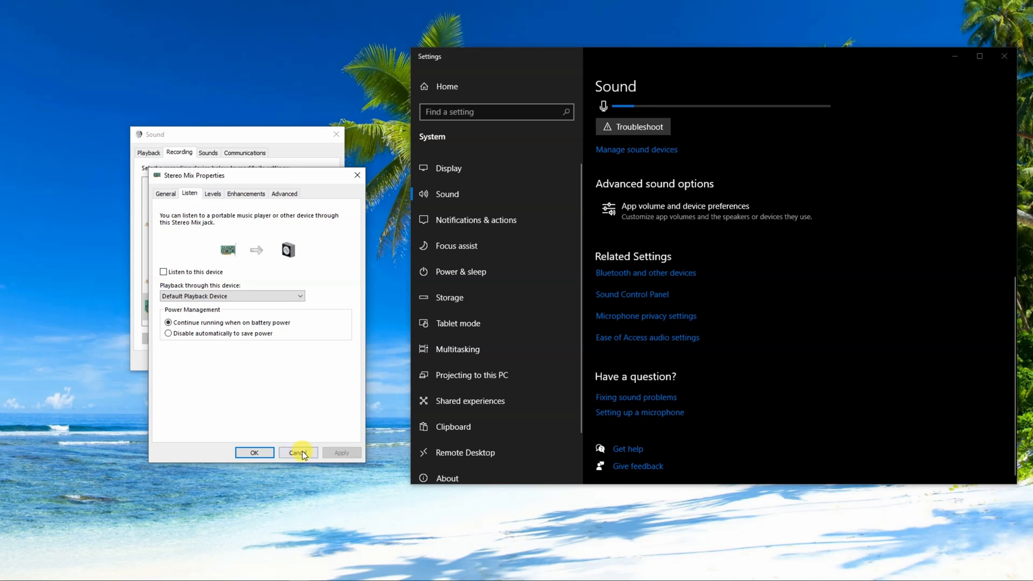
left_click(298, 452)
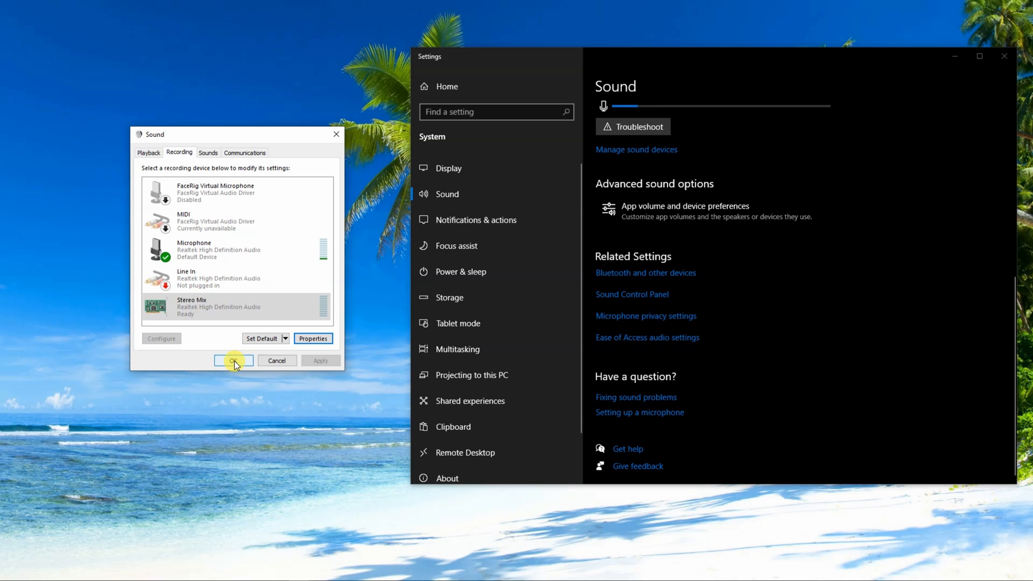
left_click(230, 360)
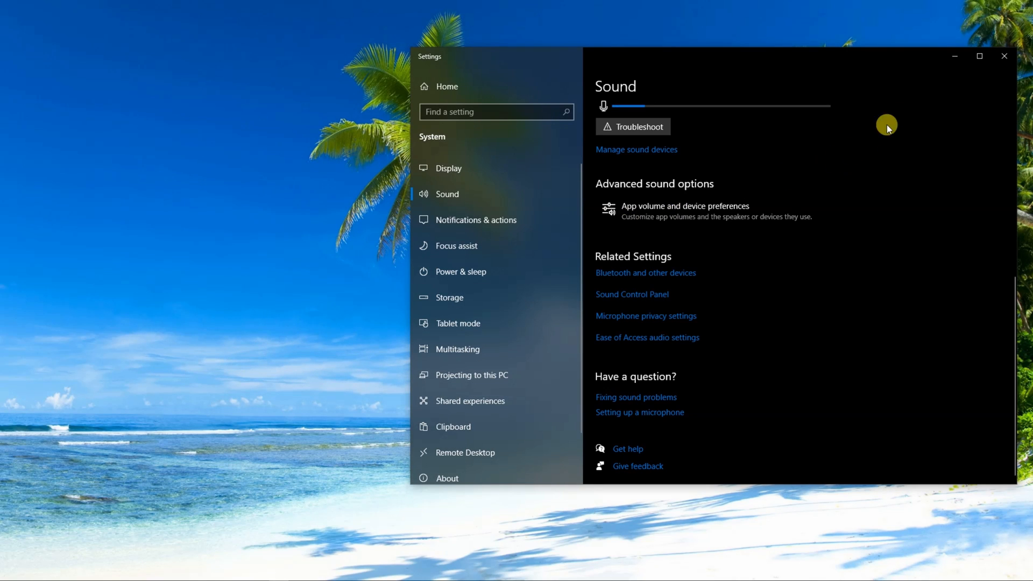
left_click(1004, 56)
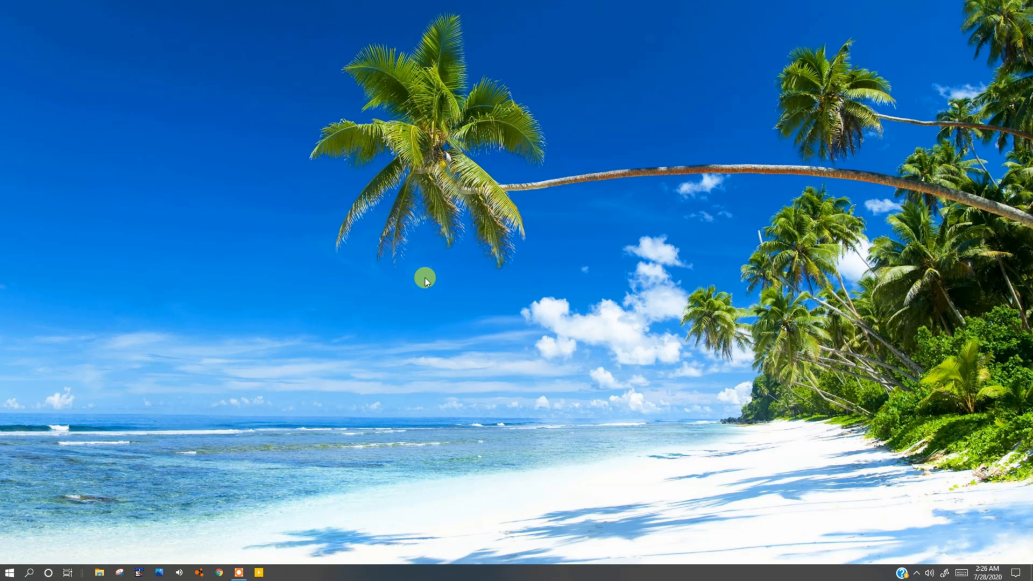